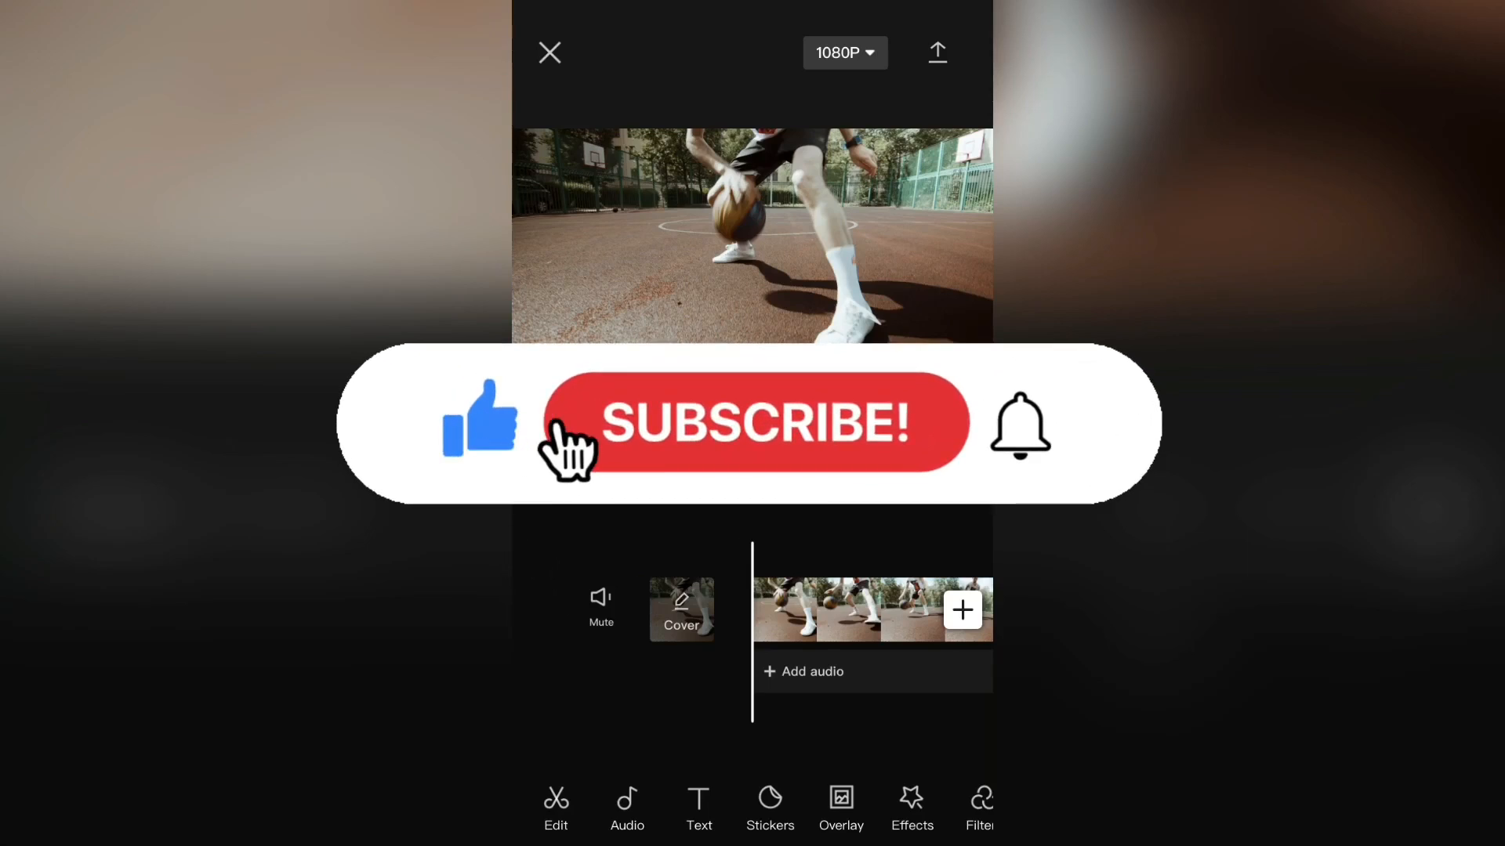
# Add an empty text layer on top of the basketball clip
pyautogui.click(757, 423)
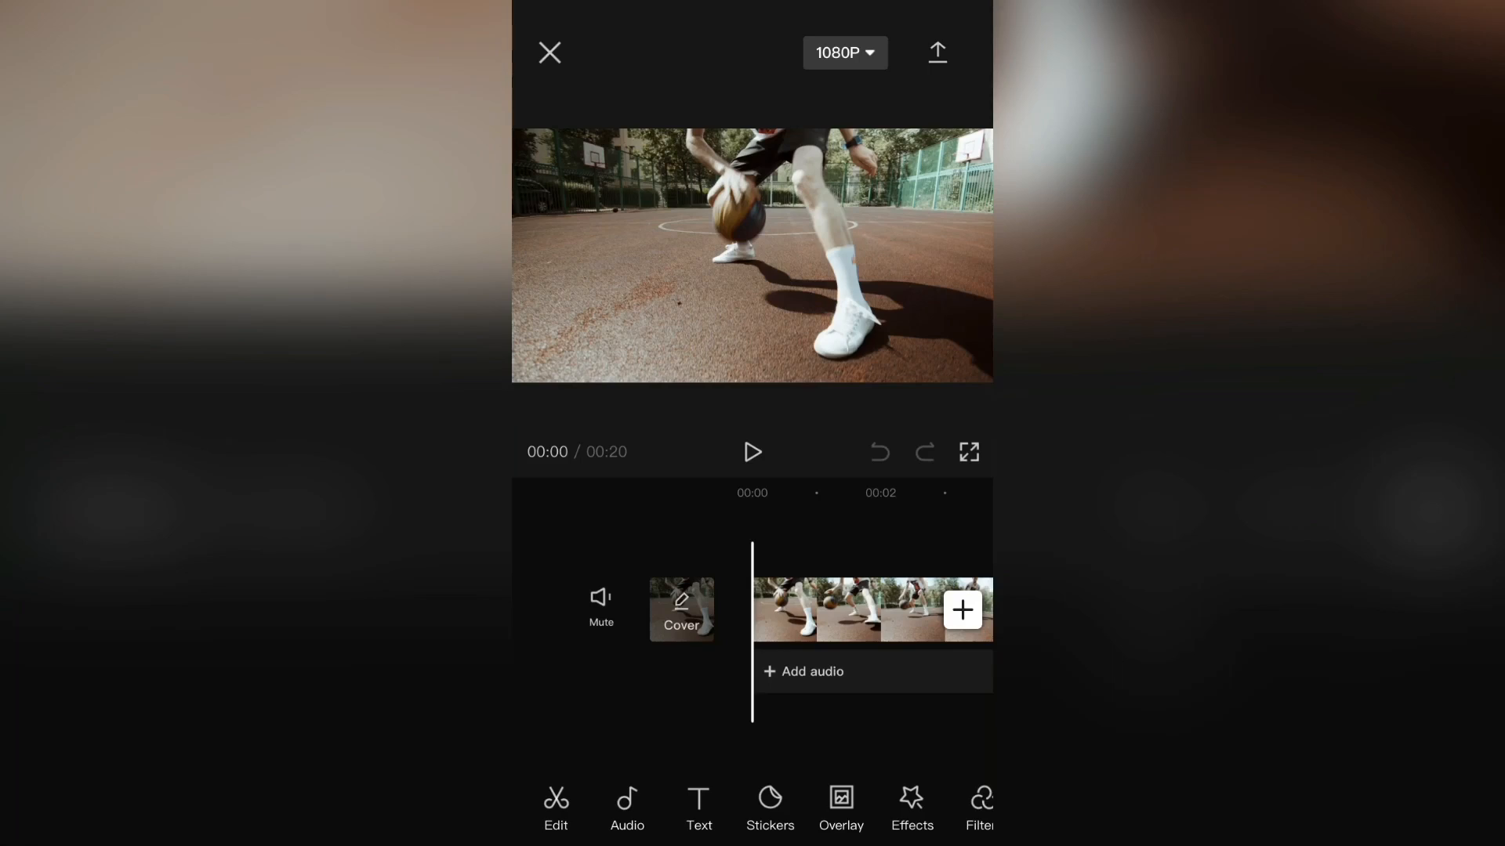
pyautogui.click(698, 810)
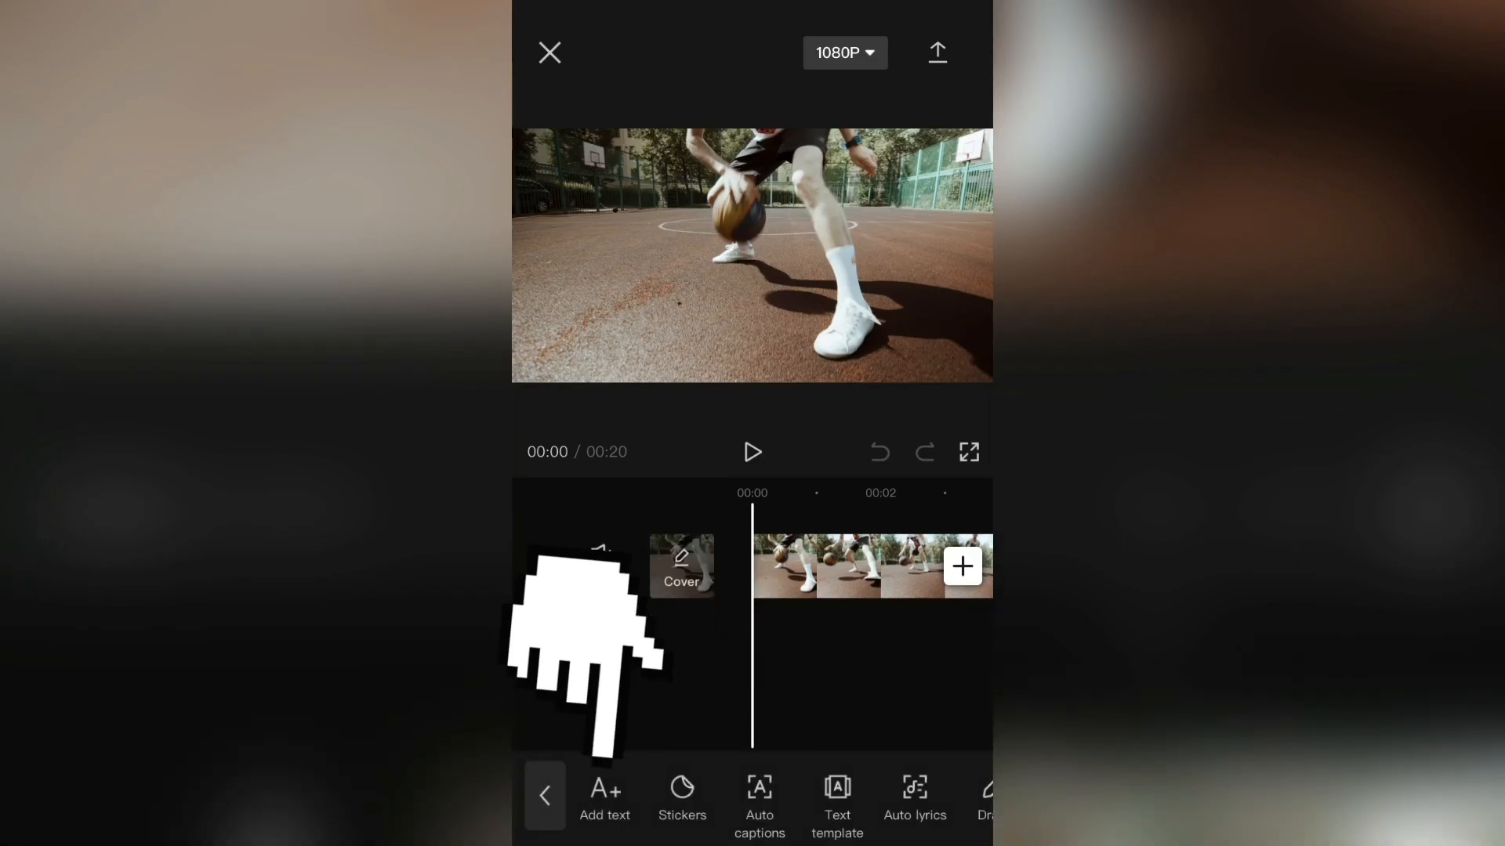
pyautogui.click(606, 803)
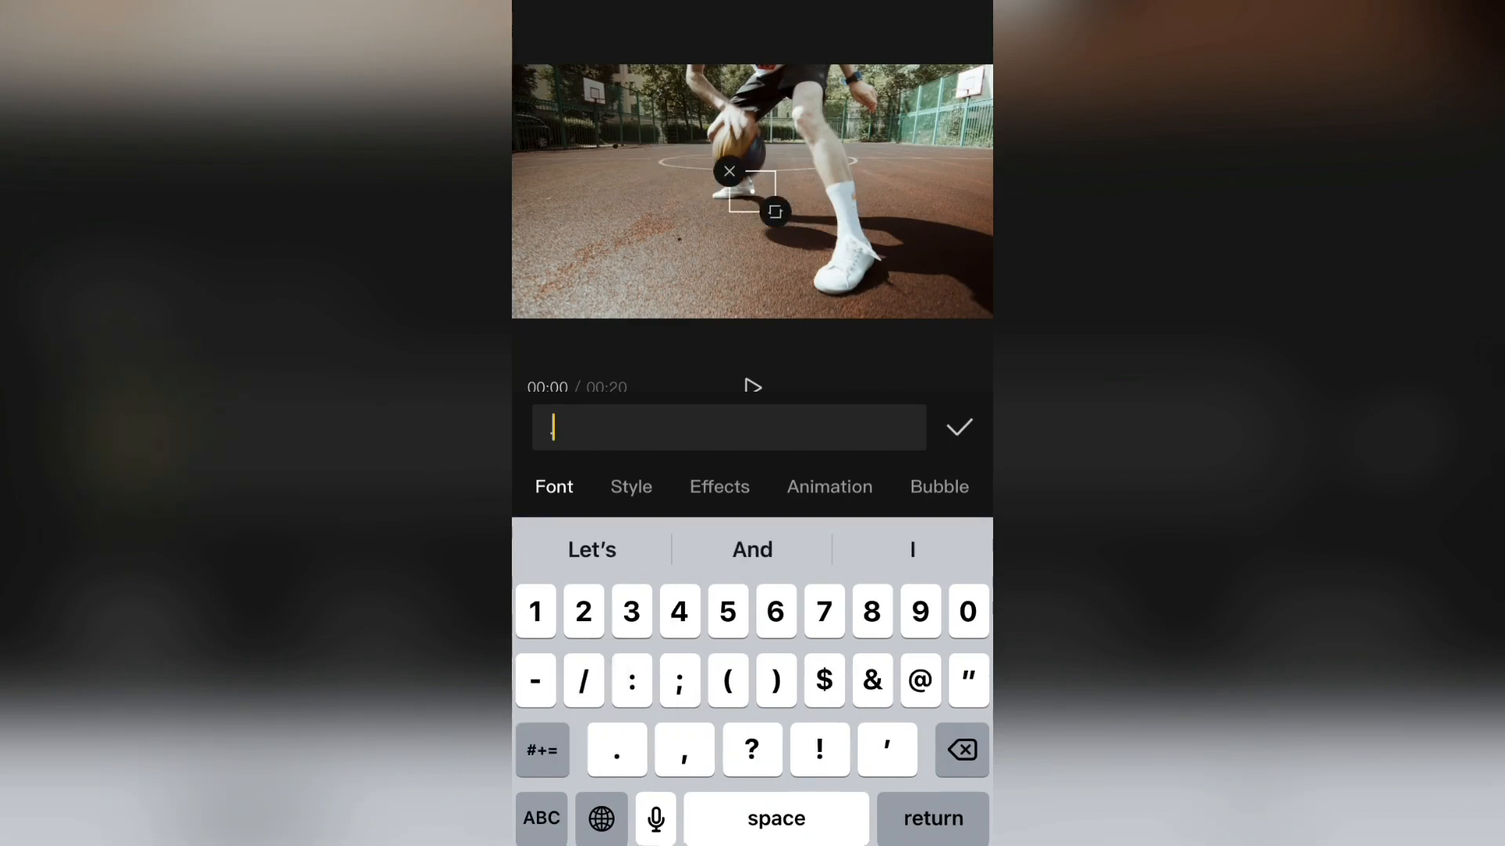
# Recolor the period text red in the Style options to form the dot
pyautogui.click(631, 487)
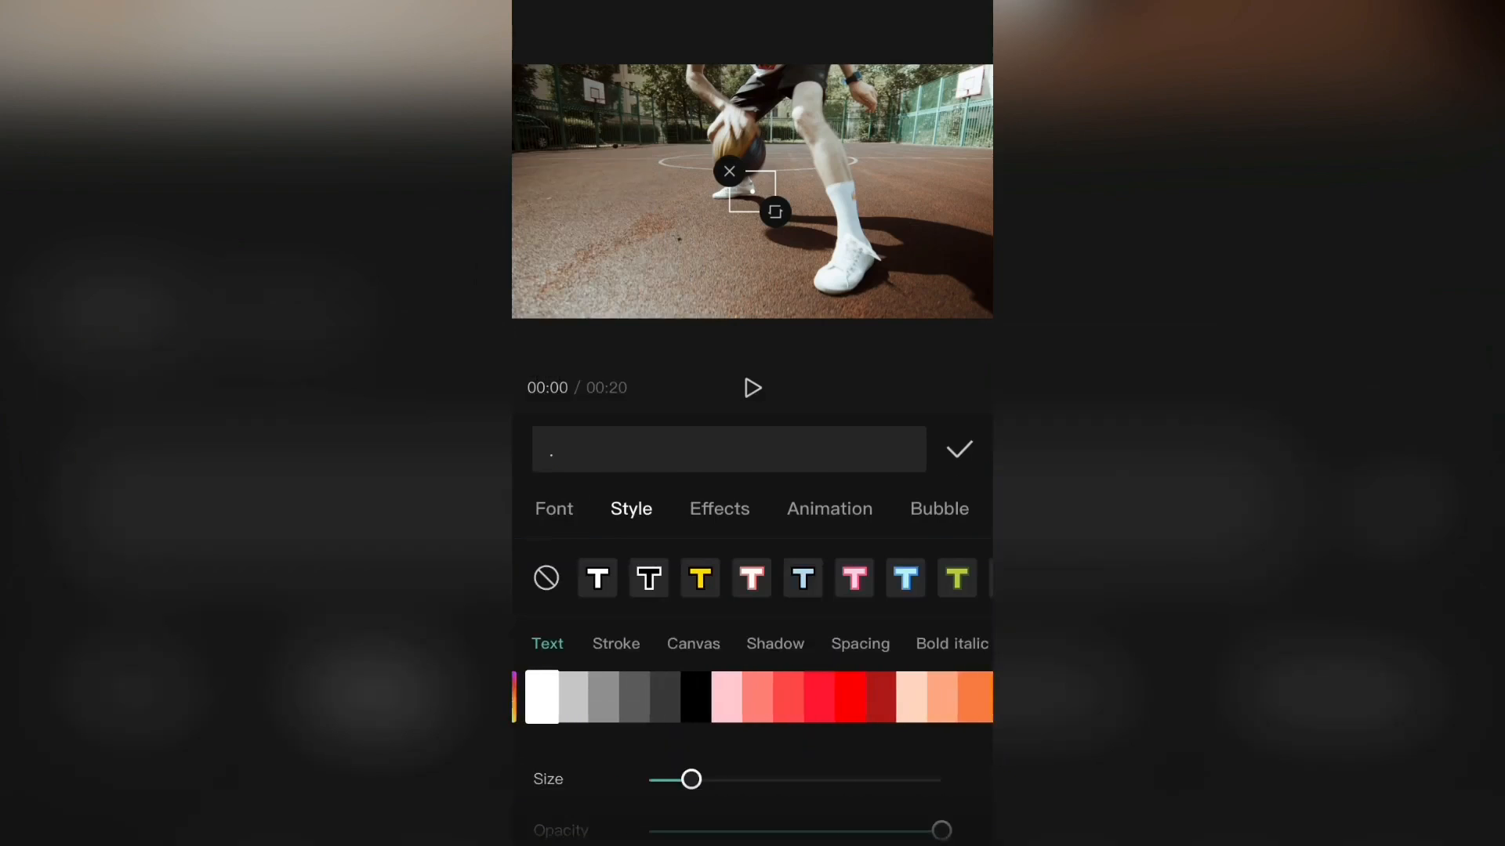
pyautogui.click(830, 696)
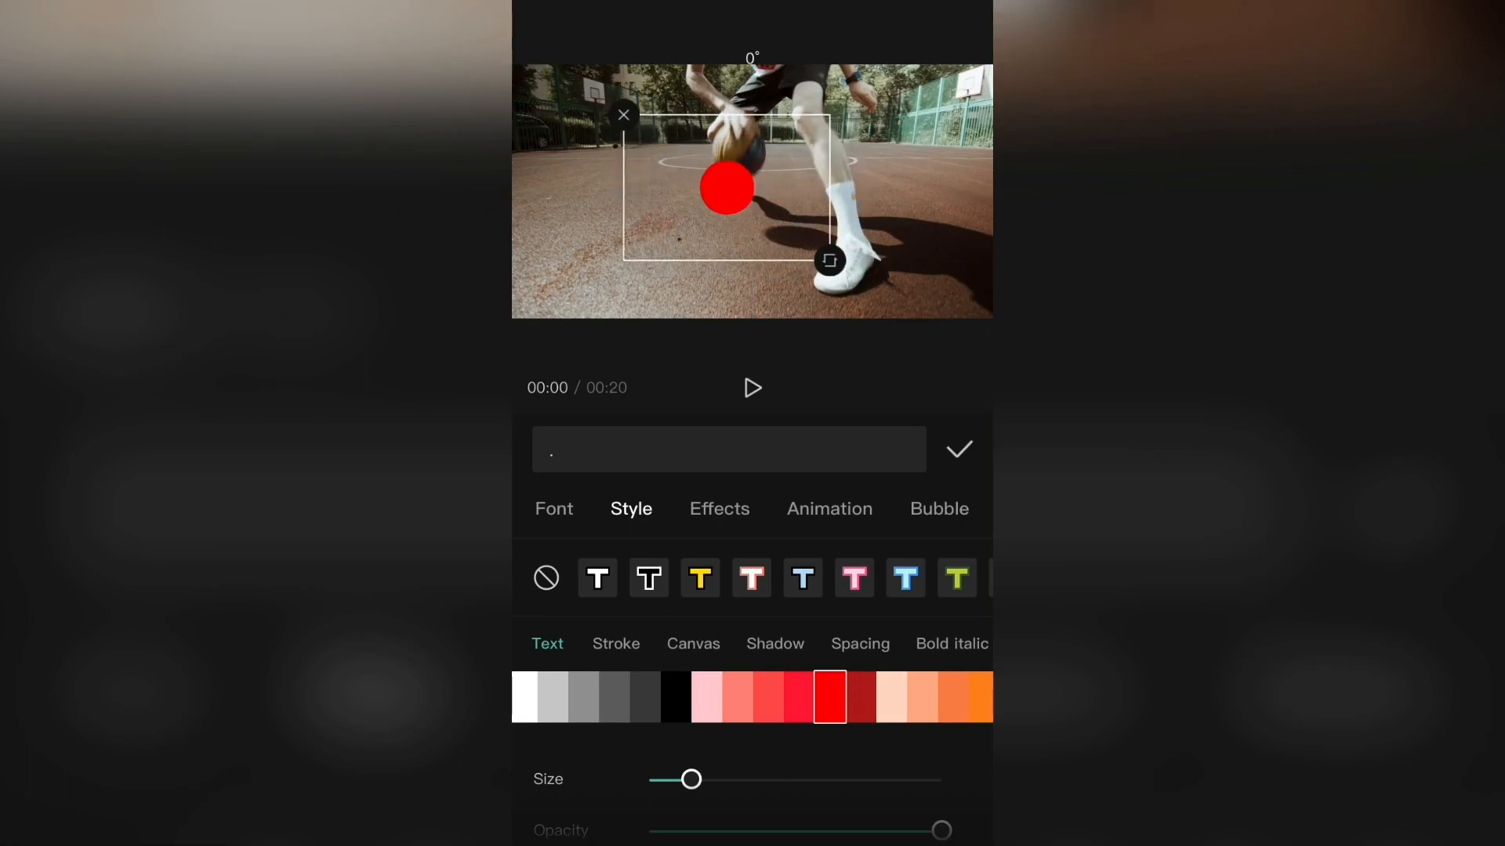
pyautogui.moveTo(727, 185); pyautogui.dragTo(752, 192)
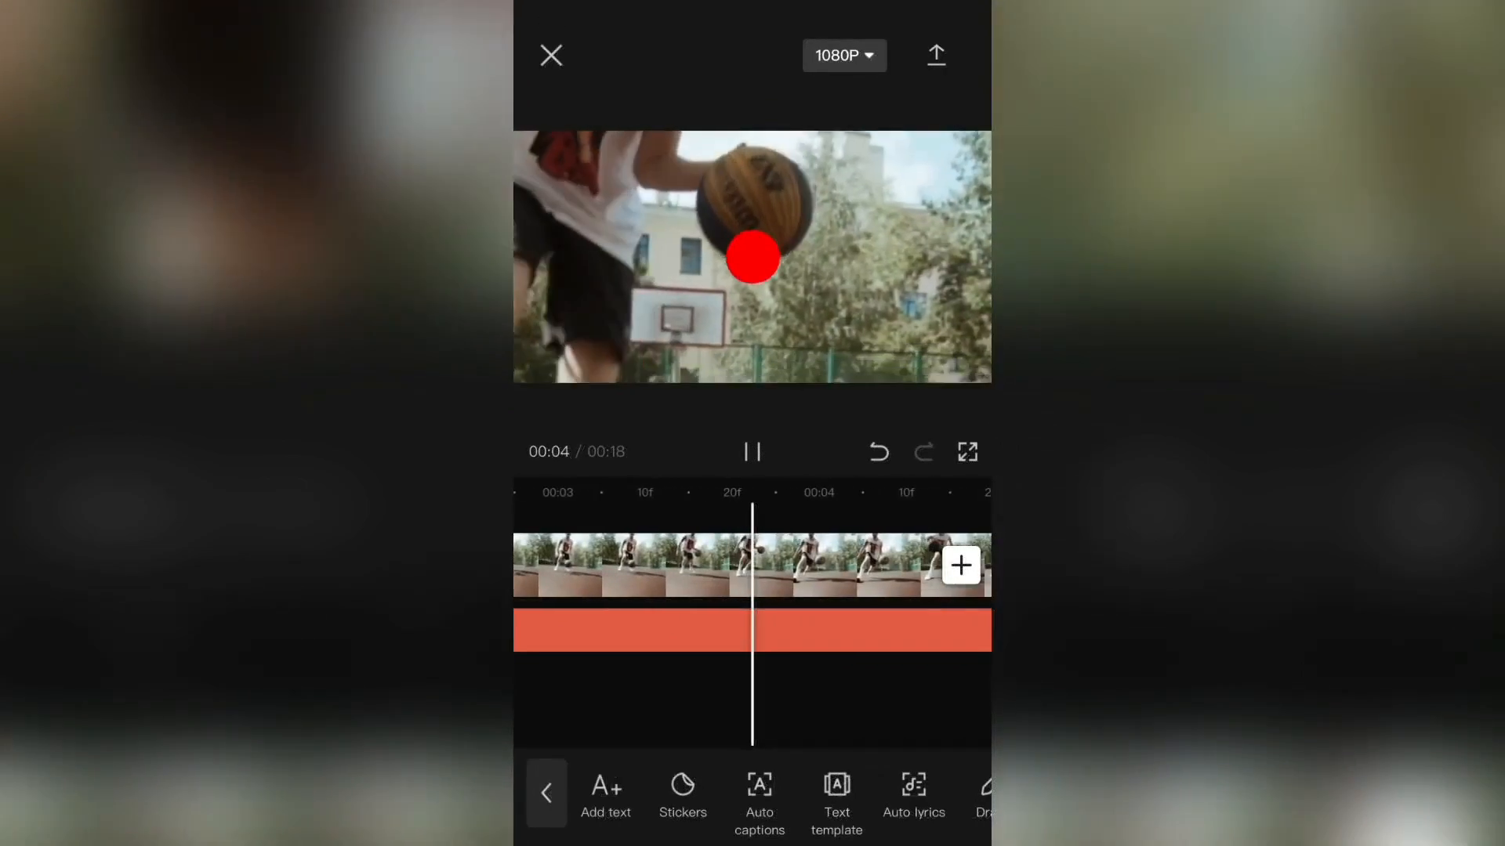
# Pause playback, delete the red dot text layer, and export the video
pyautogui.click(753, 453)
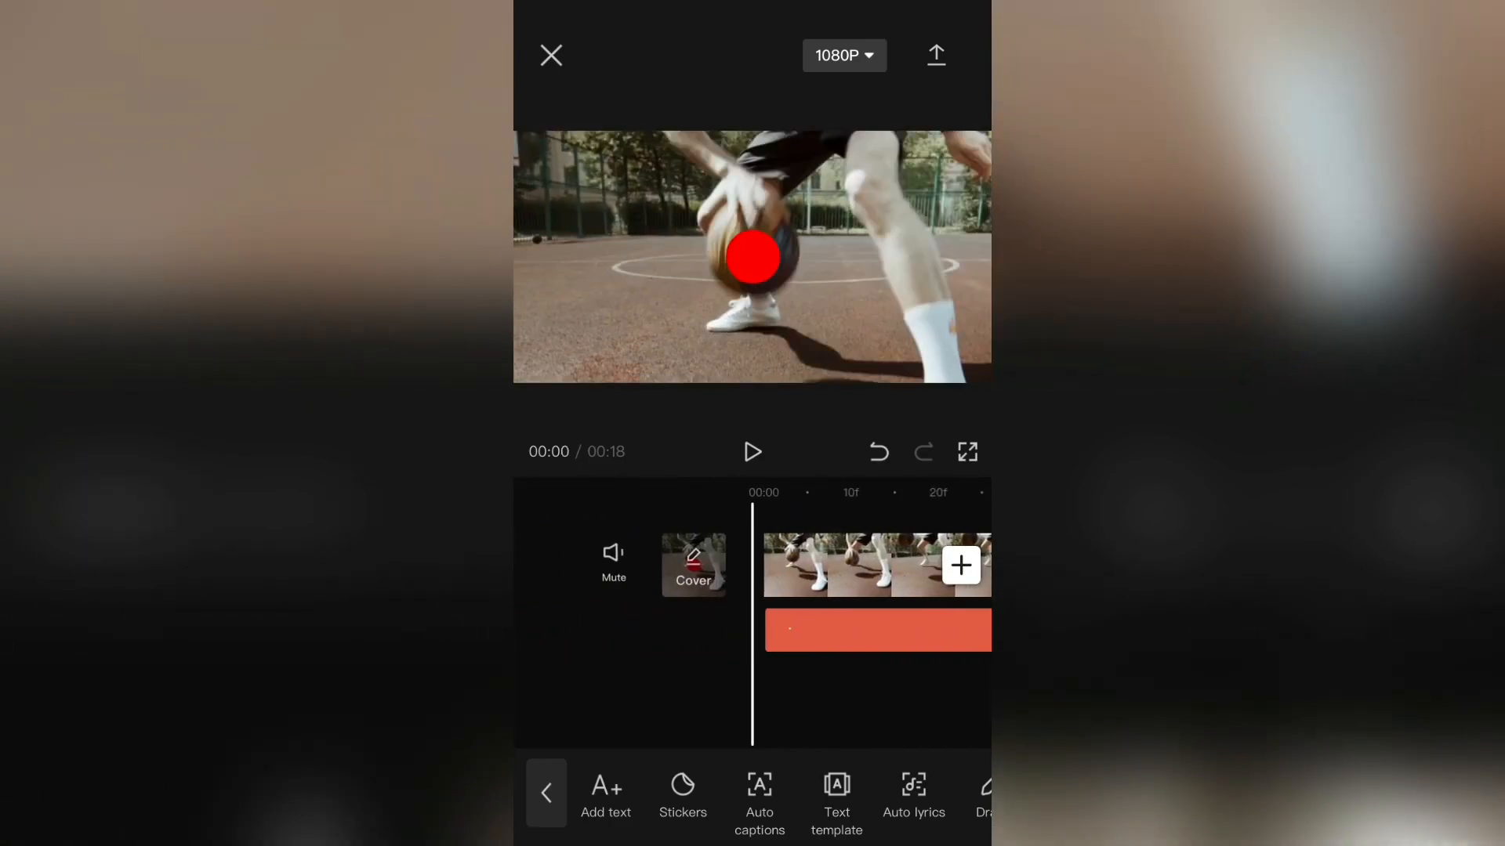
pyautogui.click(873, 630)
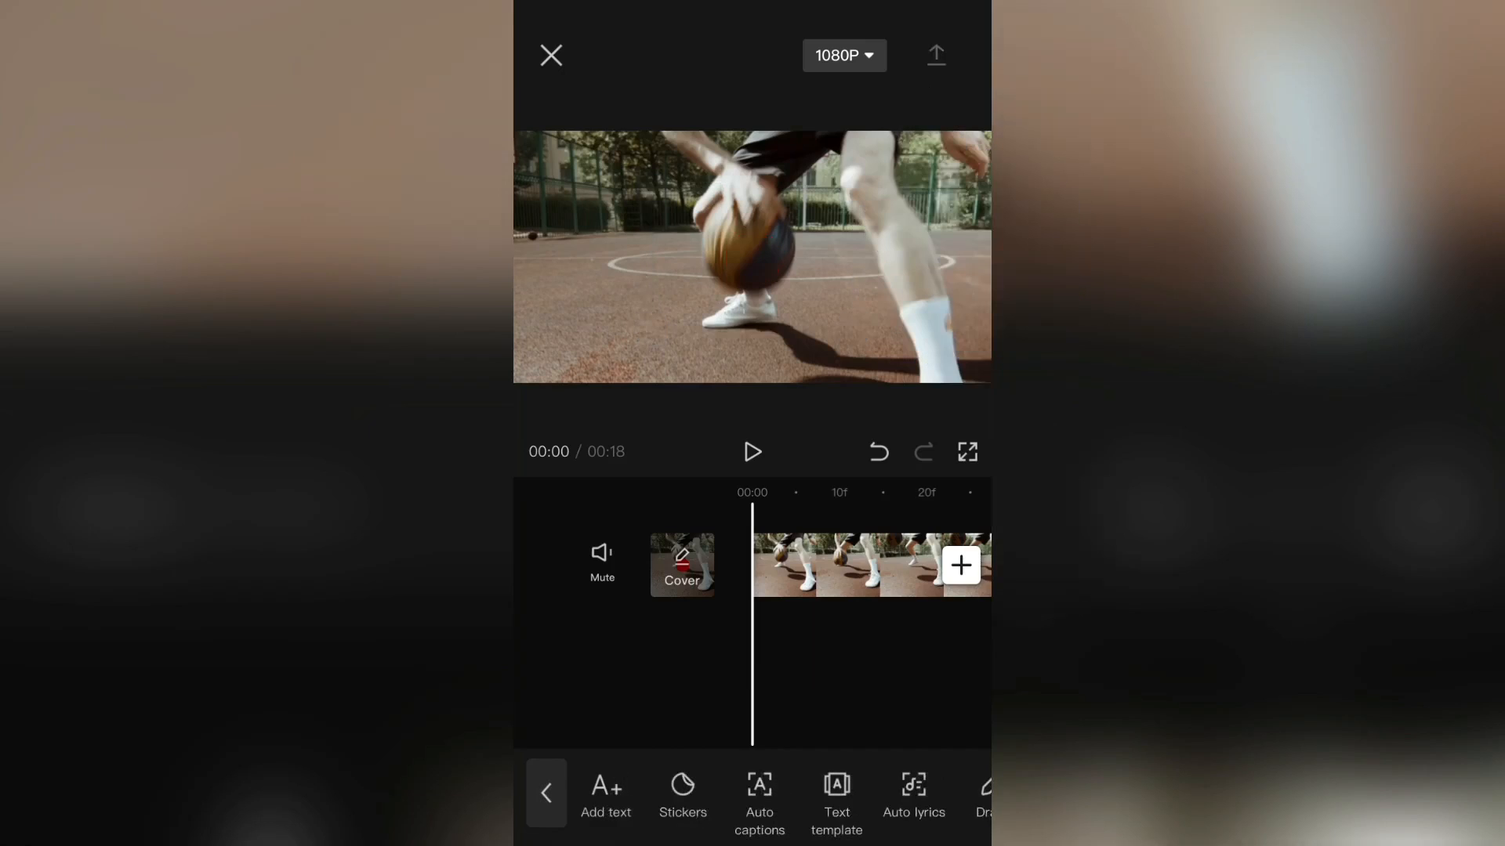
pyautogui.click(936, 55)
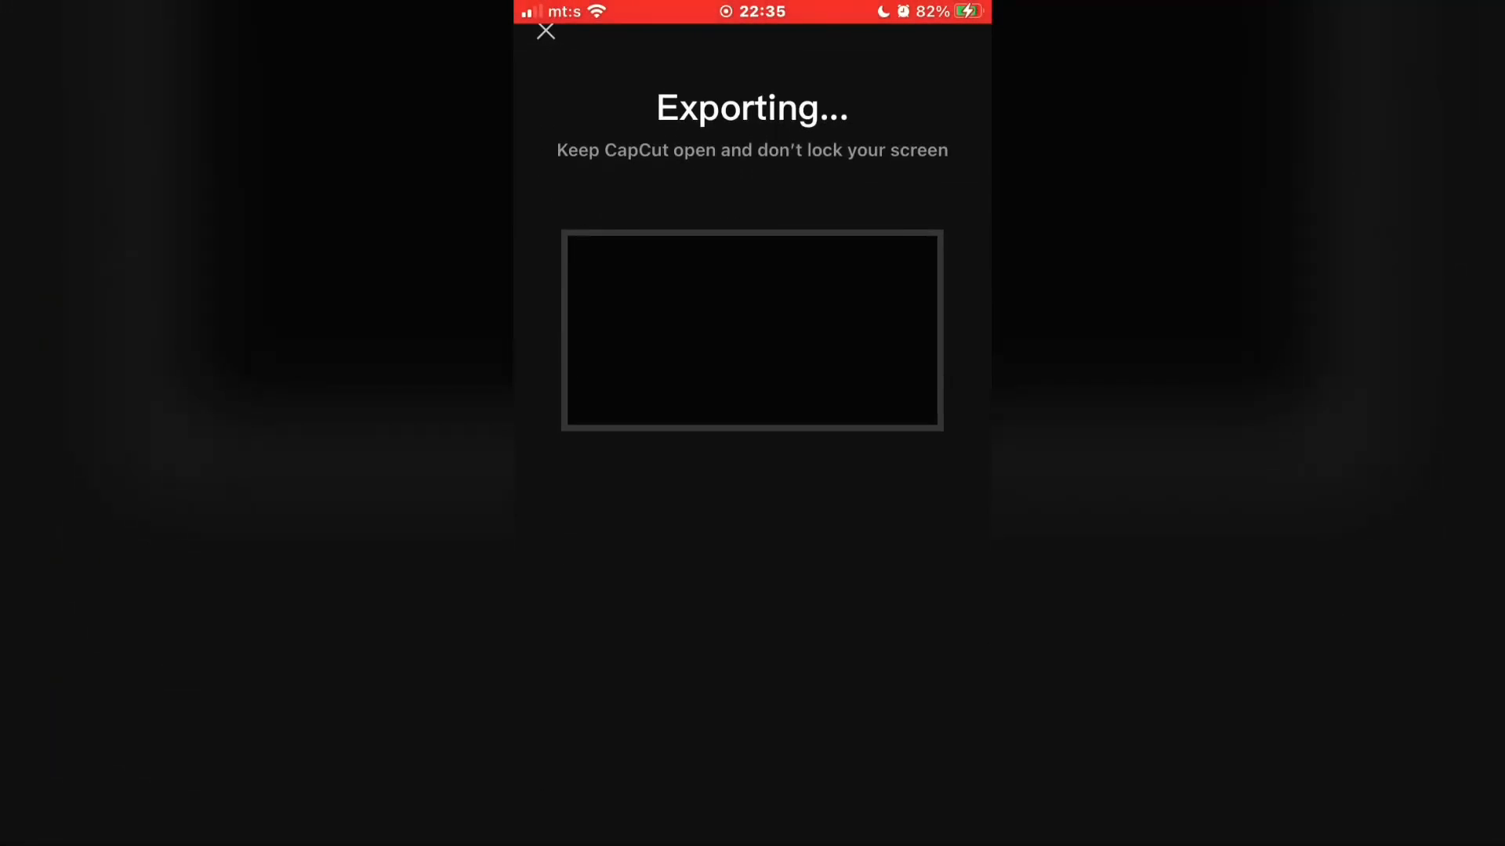